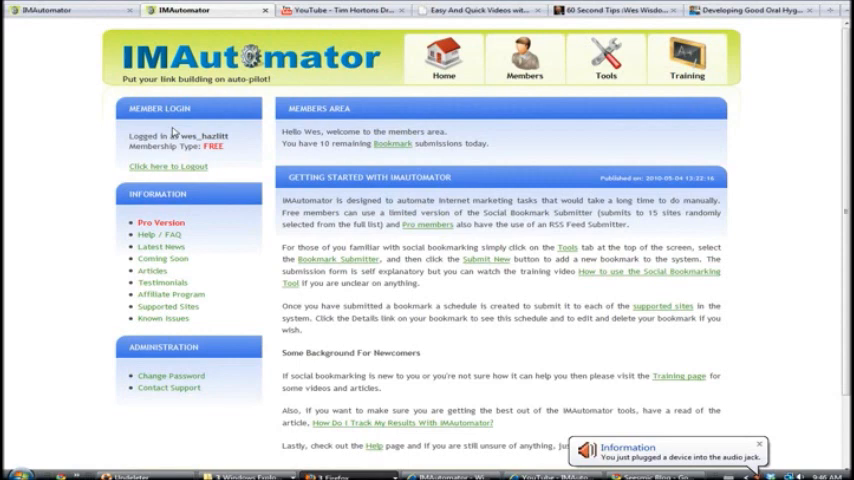
mouse_move(340, 152)
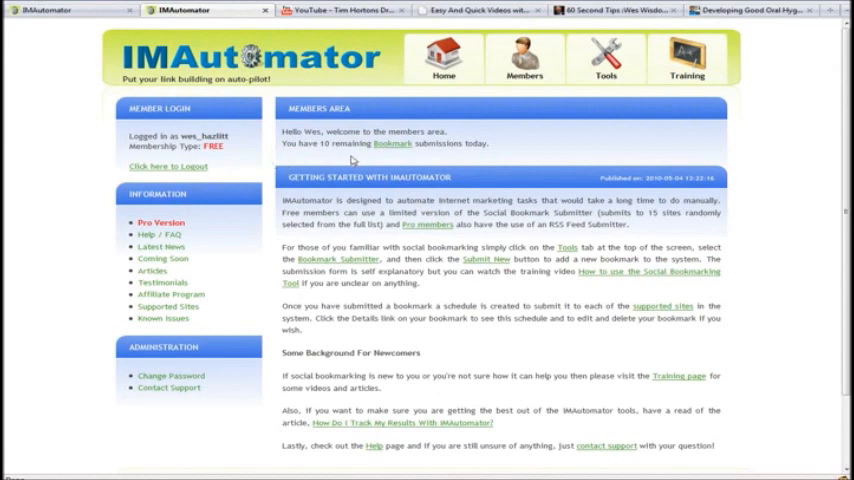
mouse_move(356, 160)
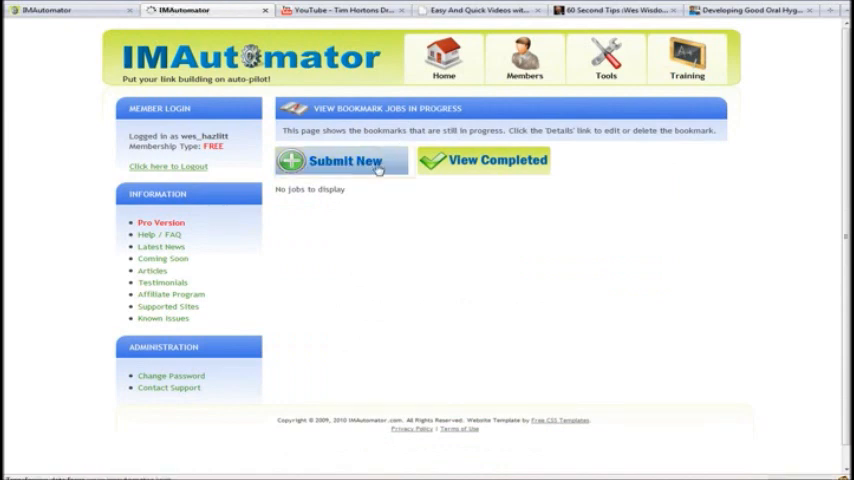
Start a new bookmark submission and grab the Tim Hortons video URL from YouTube.
click(342, 160)
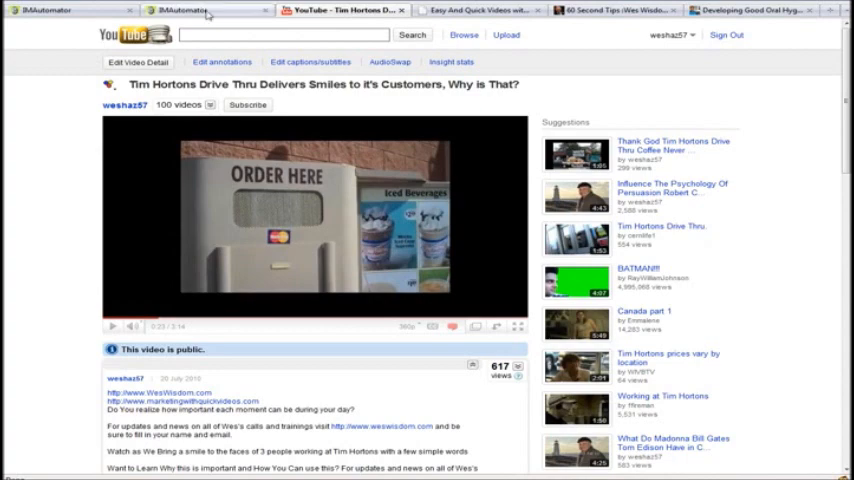
click(184, 10)
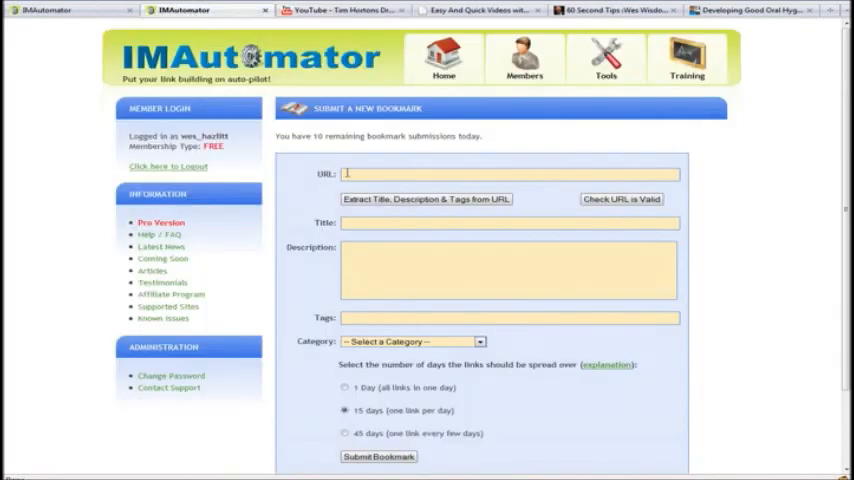
Enter the YouTube video URL and extract its title, description and tags from it.
text(http://www.youtube.com/watch?v=F5G89K_HI)
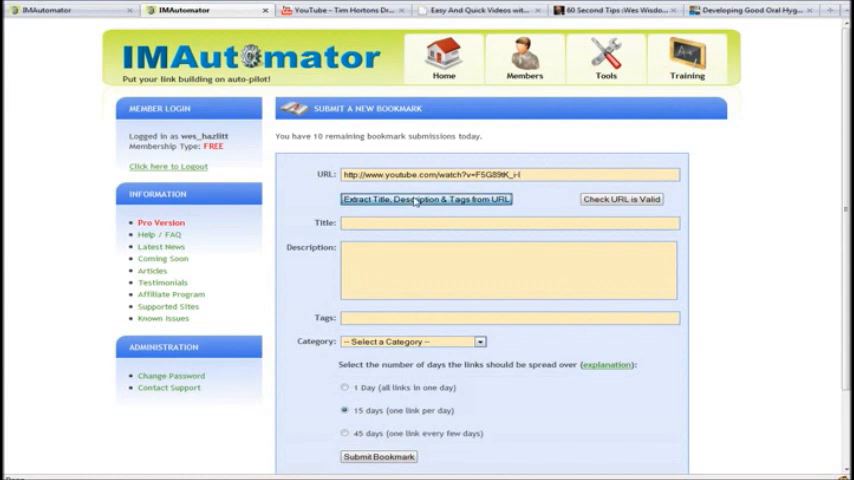
click(424, 200)
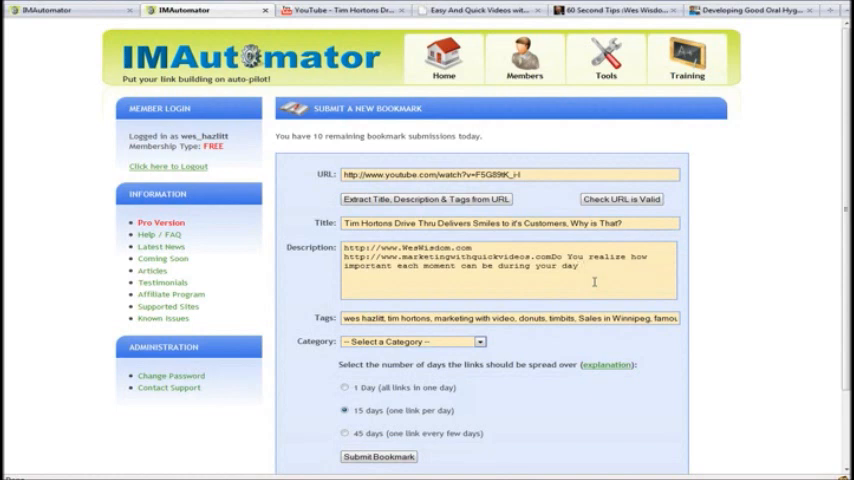
End the description with a sentence telling readers to check out his blog.
text(For mor)
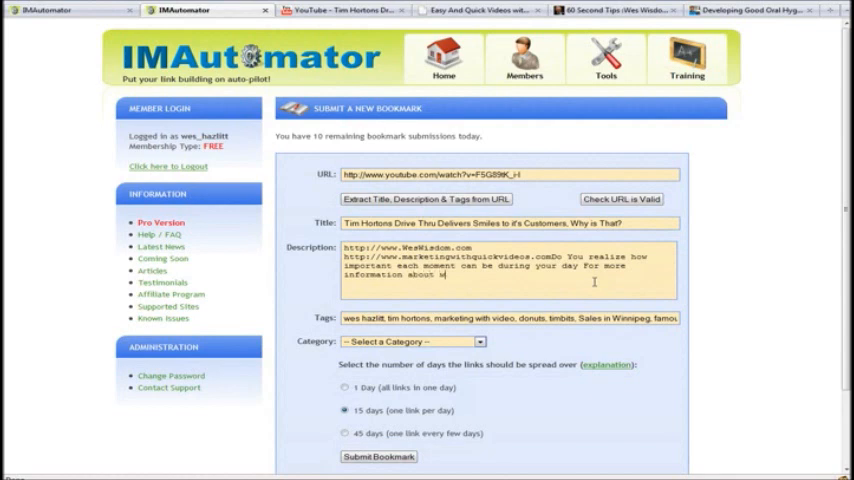
text(es)
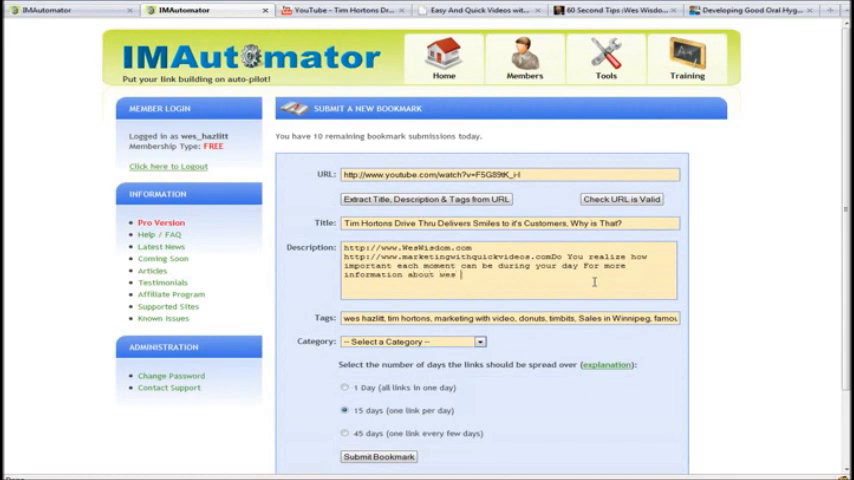
text(check out)
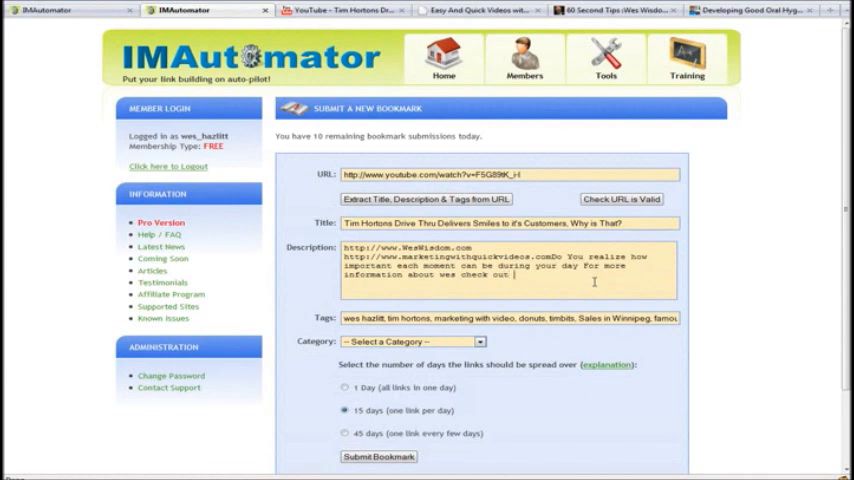
text(his blog)
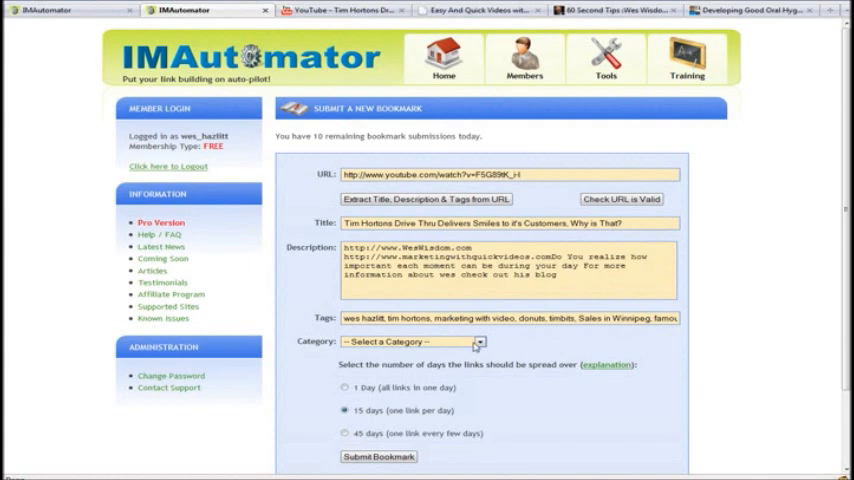
Choose Food & Drink as the bookmark's category.
click(478, 340)
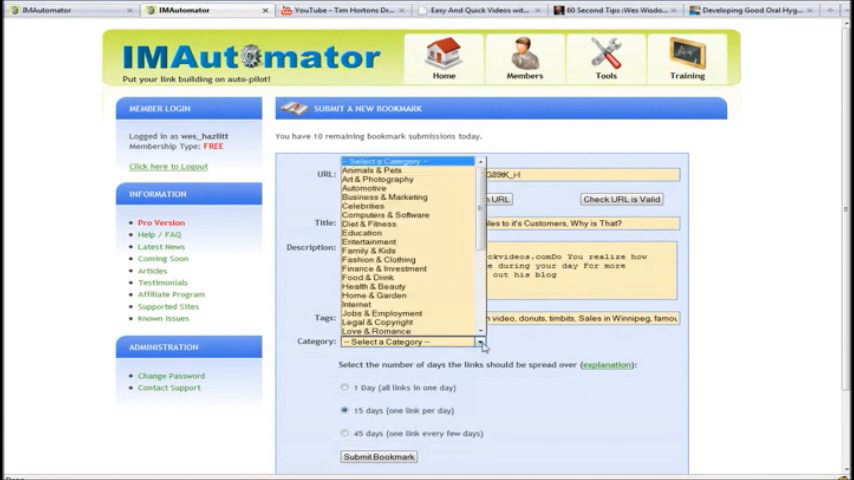
mouse_move(364, 232)
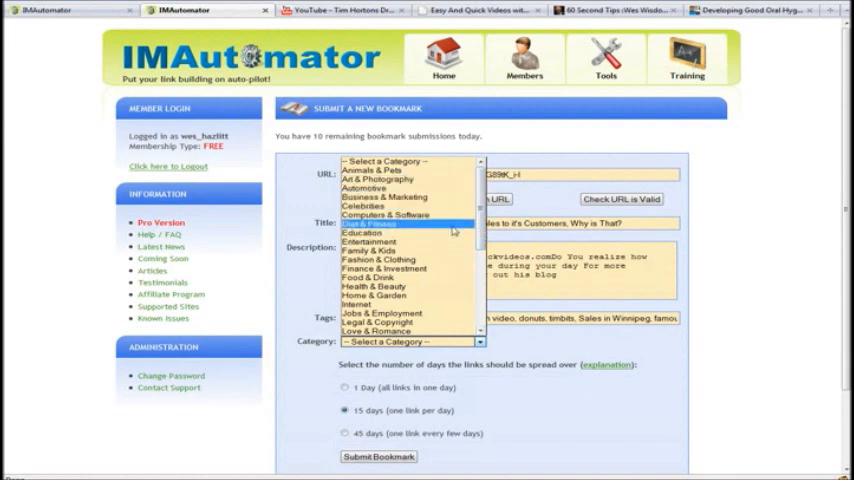
mouse_move(360, 232)
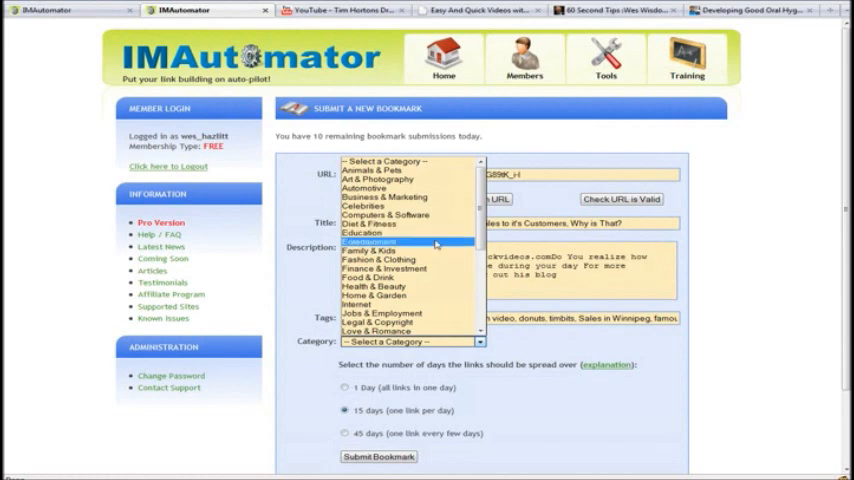
click(380, 276)
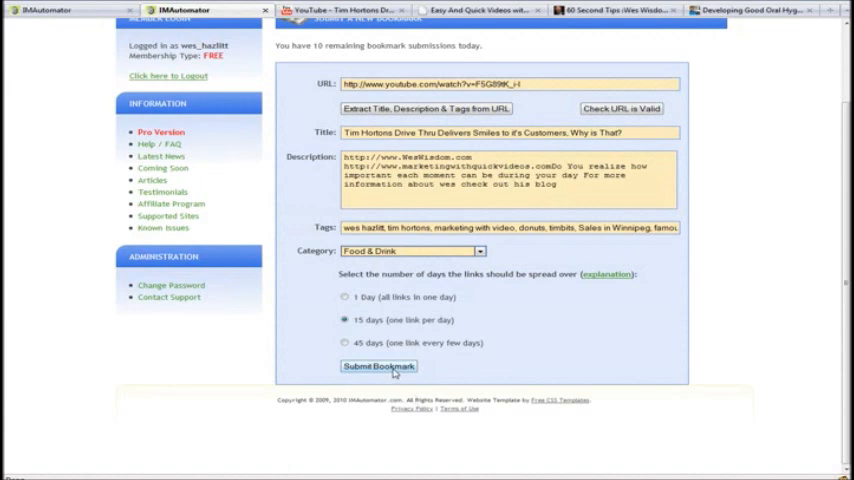
Remove the web addresses from the description after the URL error and resubmit the bookmark.
click(378, 368)
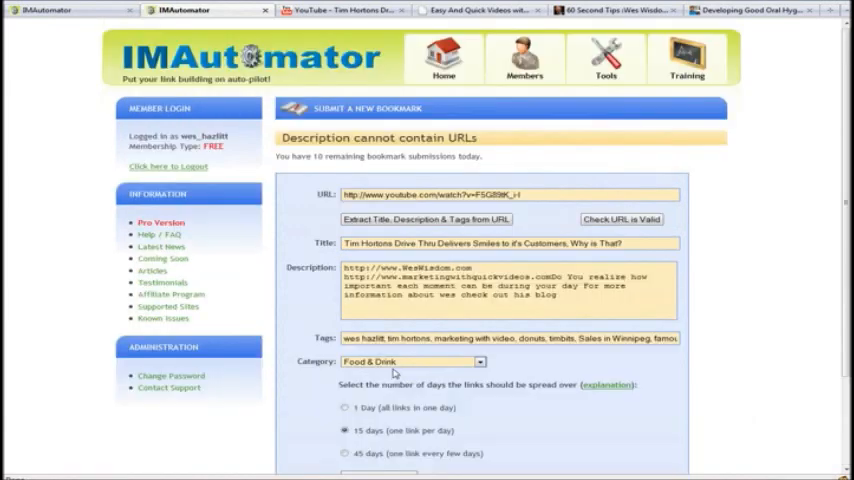
scroll(down, 3)
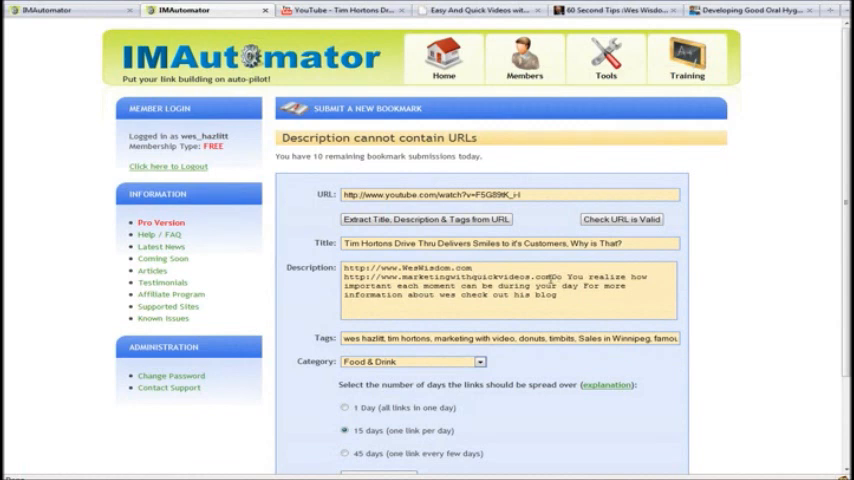
drag(344, 268, 548, 276)
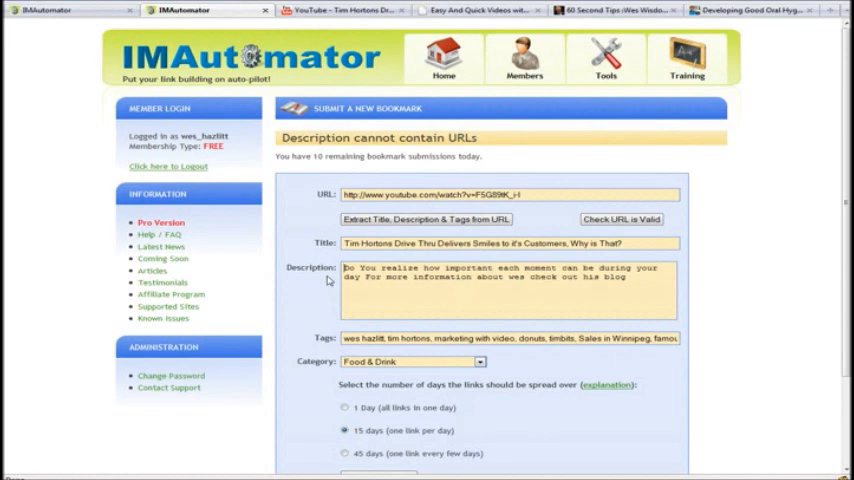
scroll(down, 3)
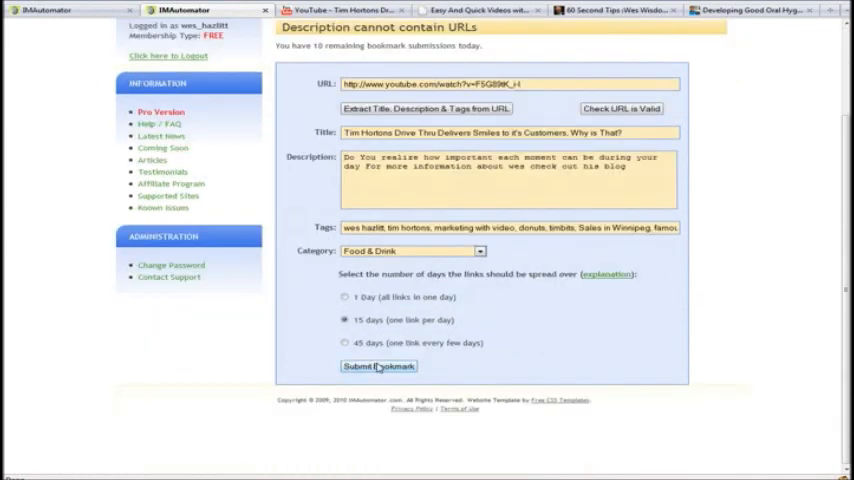
click(378, 366)
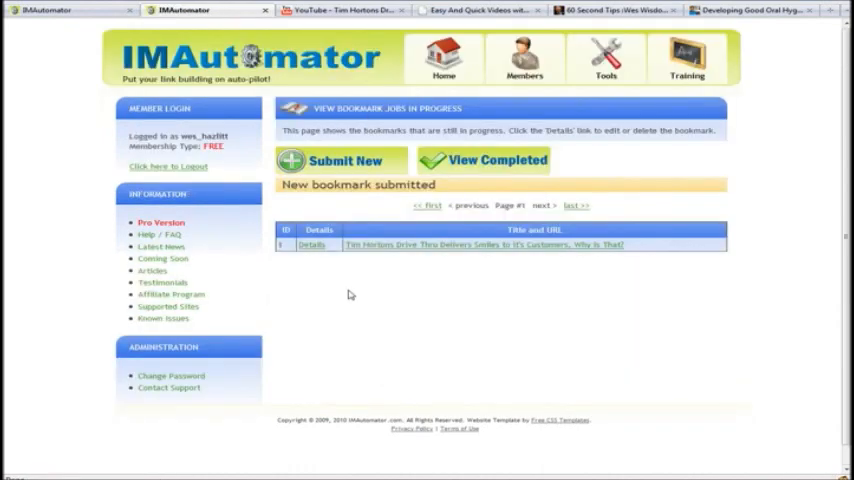
mouse_move(516, 276)
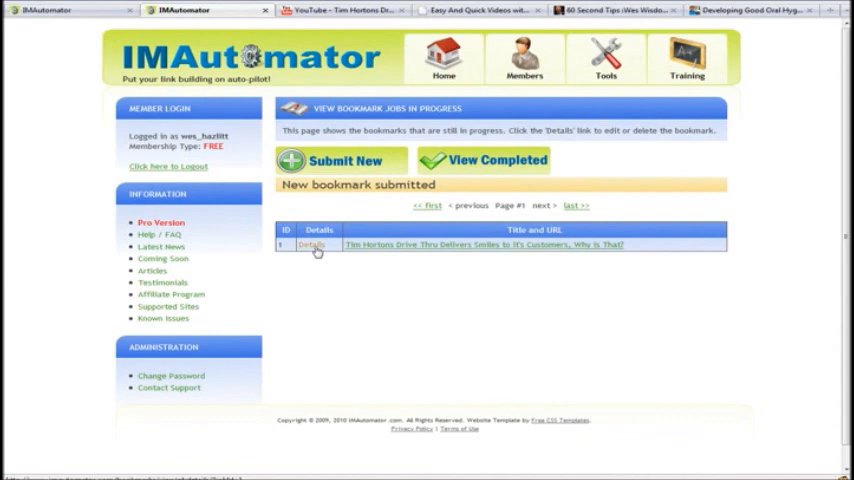
Review the submission details showing all 15 sites scheduled, then move on to the supported sites list.
click(312, 244)
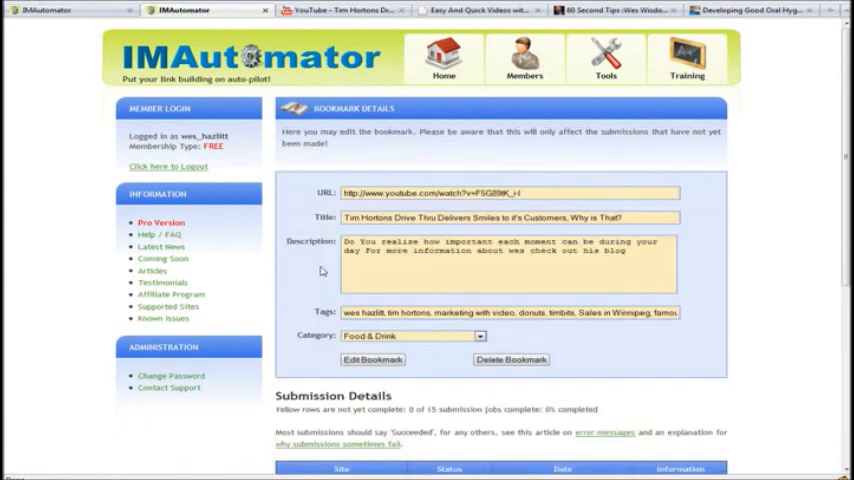
scroll(down, 3)
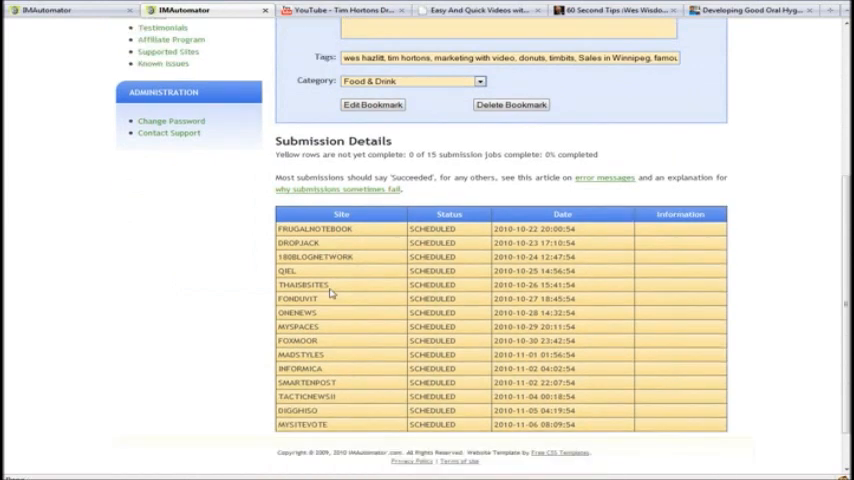
scroll(down, 3)
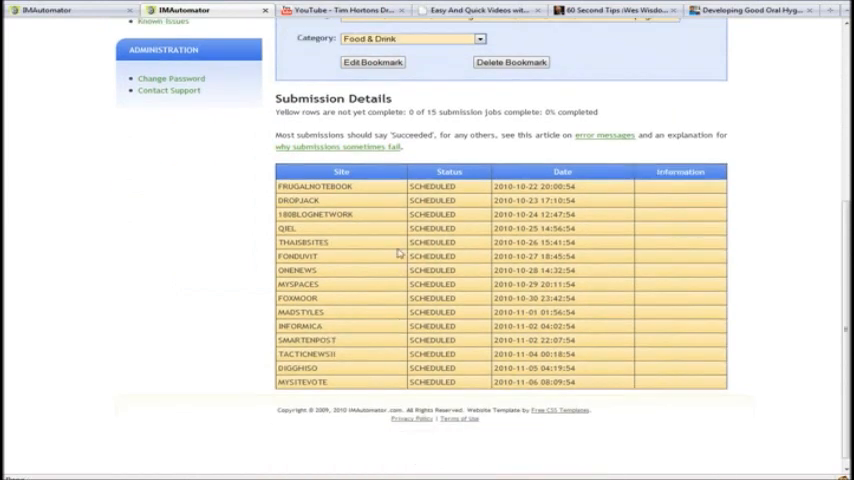
mouse_move(368, 216)
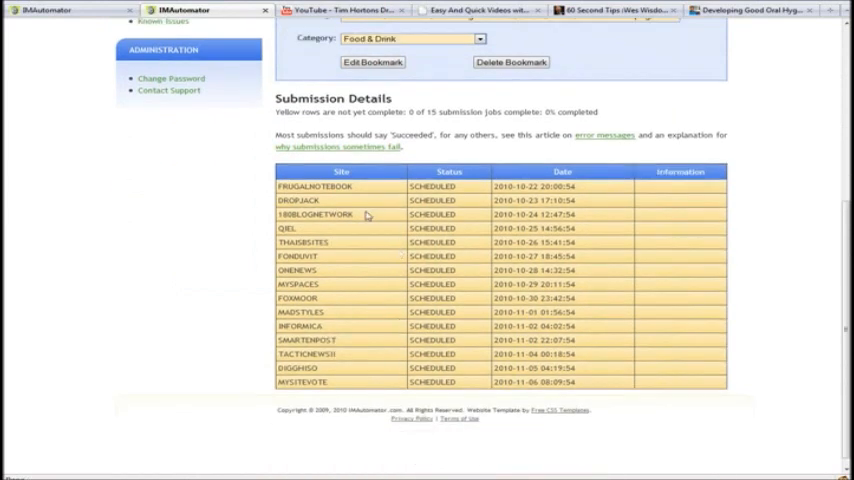
mouse_move(368, 230)
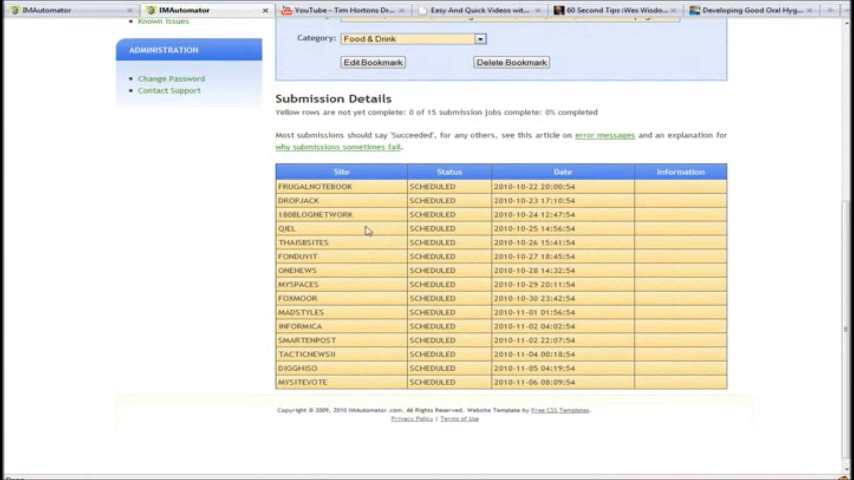
scroll(up, 3)
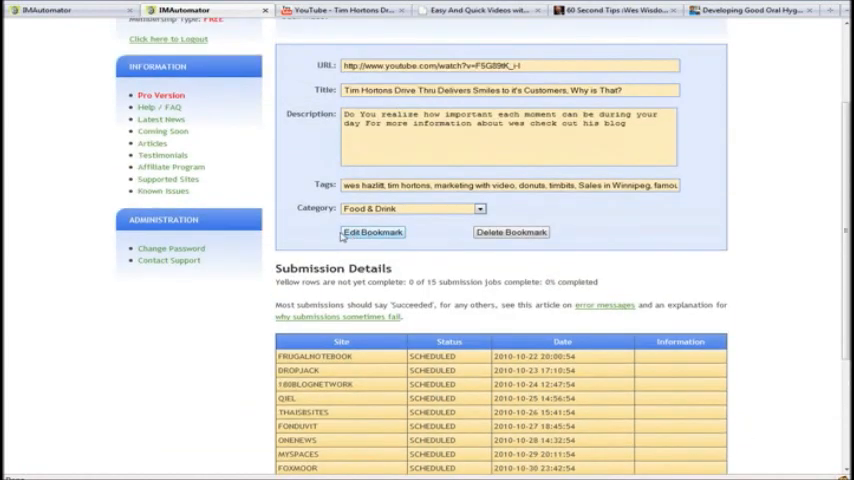
click(168, 180)
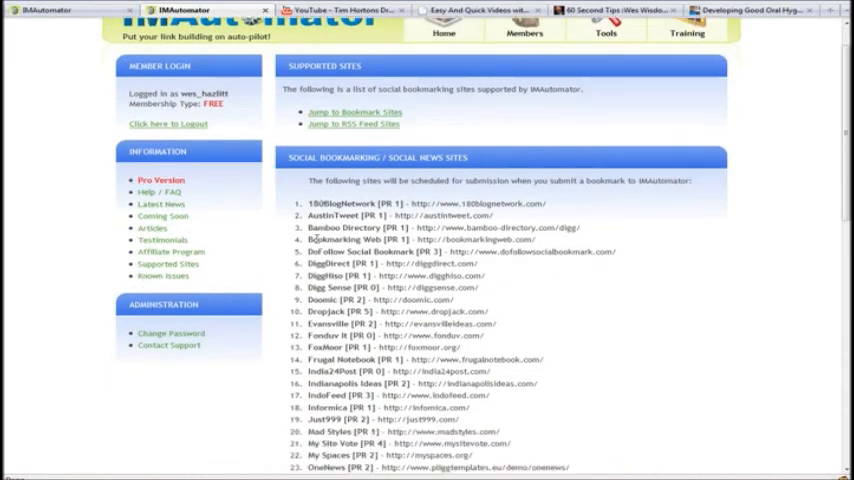
scroll(down, 3)
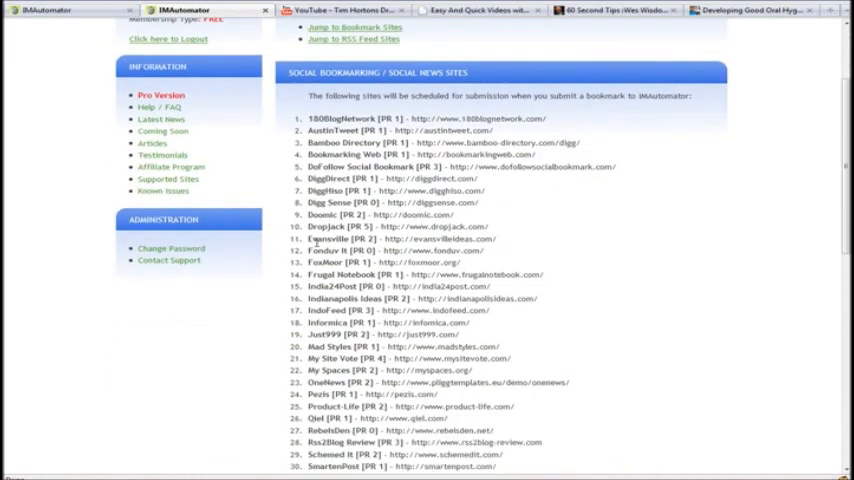
scroll(down, 3)
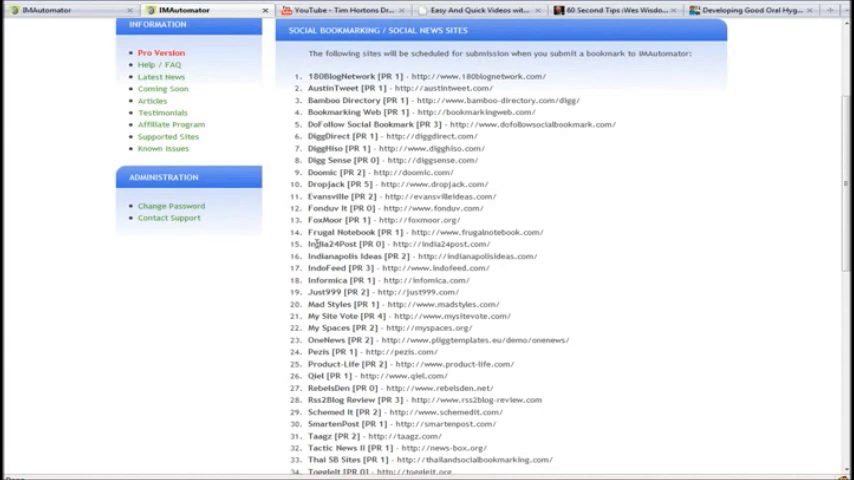
scroll(down, 3)
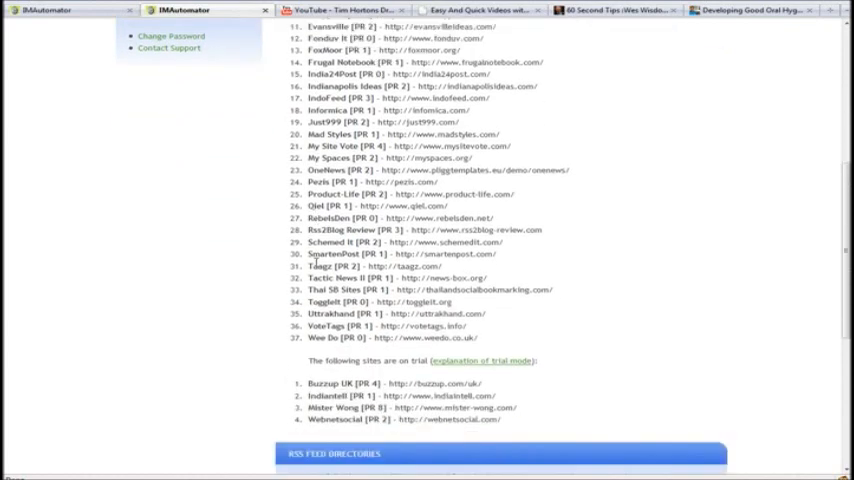
scroll(down, 3)
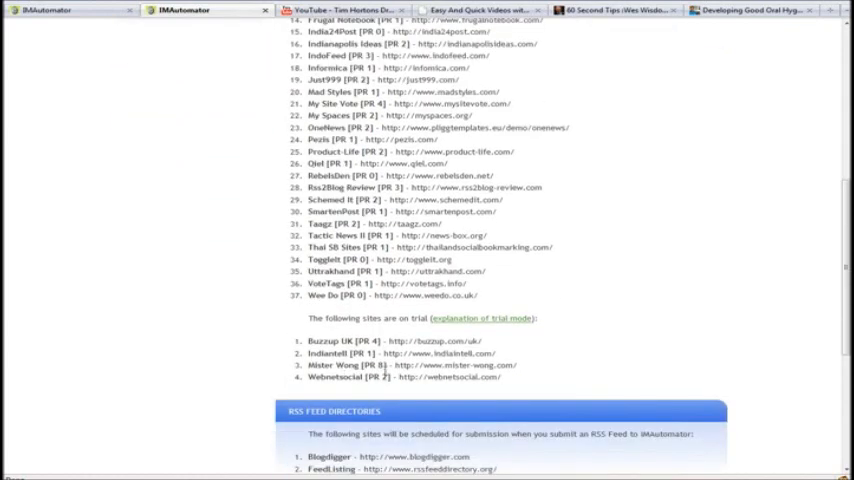
scroll(down, 3)
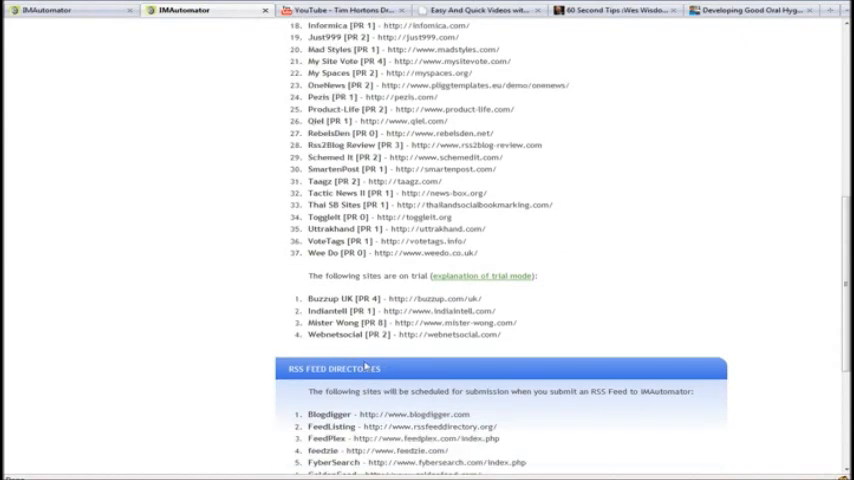
scroll(down, 3)
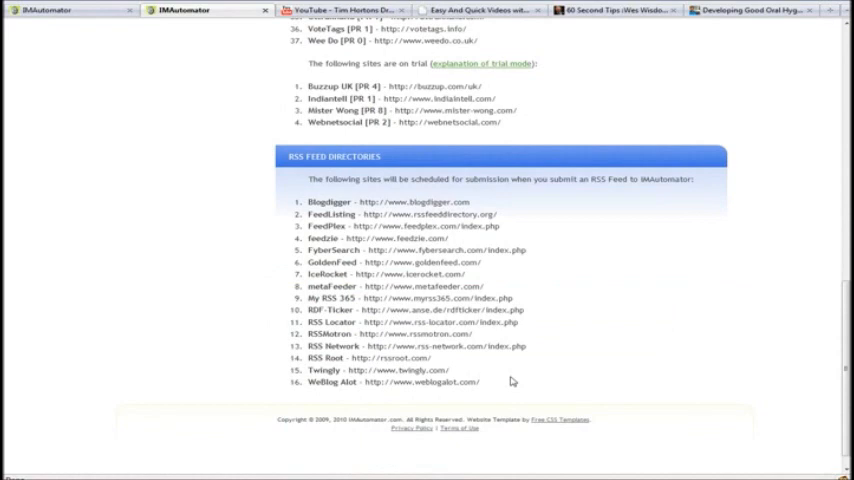
mouse_move(390, 260)
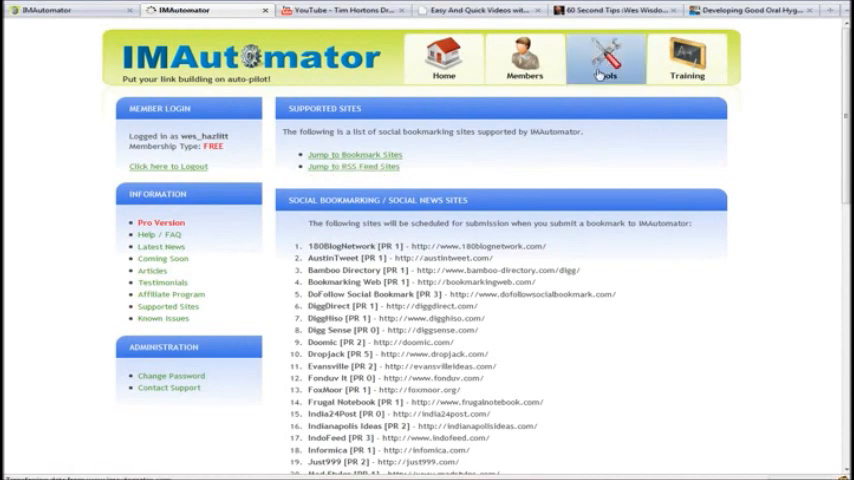
Return via Tools to the Bookmark Submitter and bring up a blank new bookmark form.
click(604, 56)
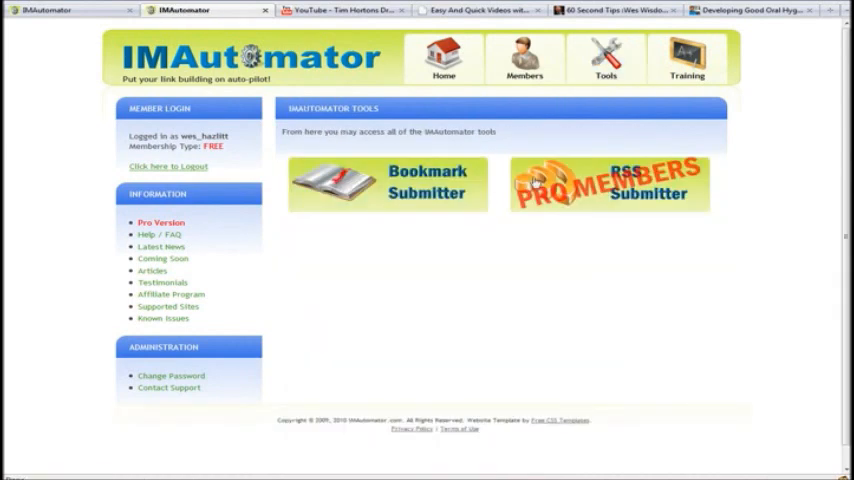
click(388, 184)
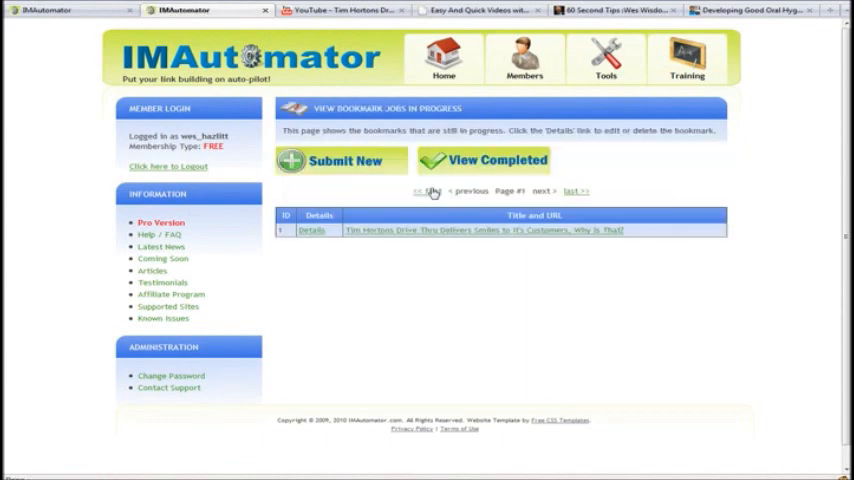
click(344, 160)
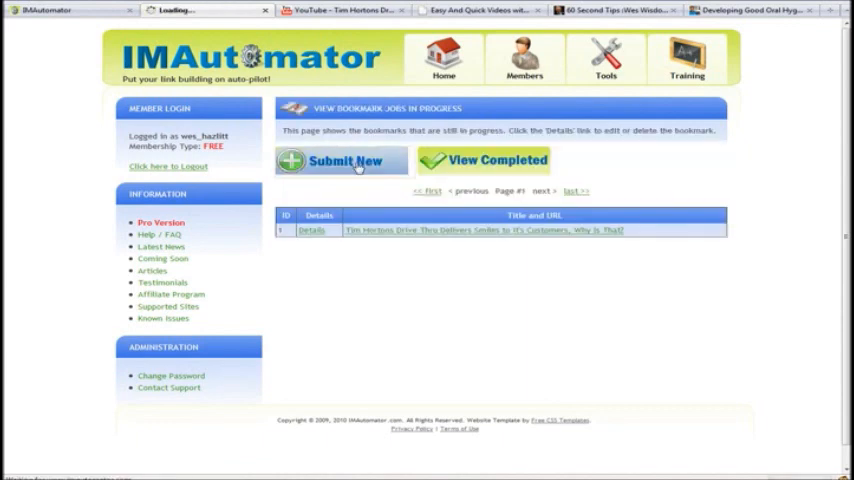
click(340, 160)
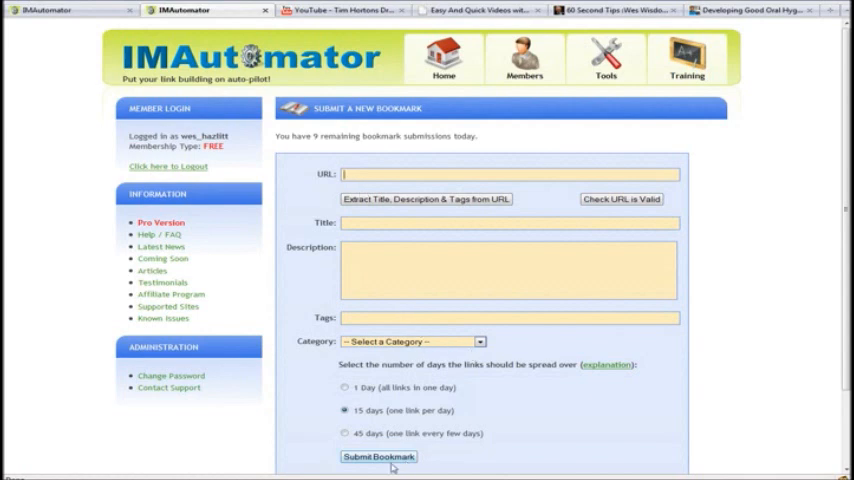
click(344, 174)
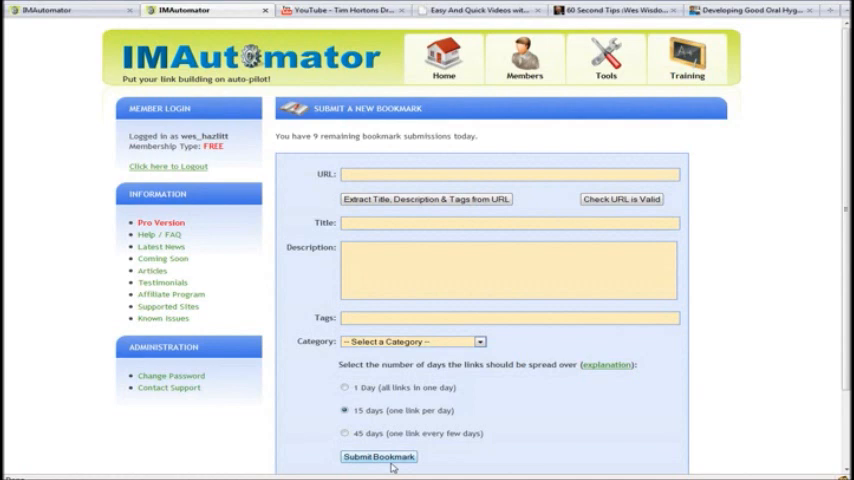